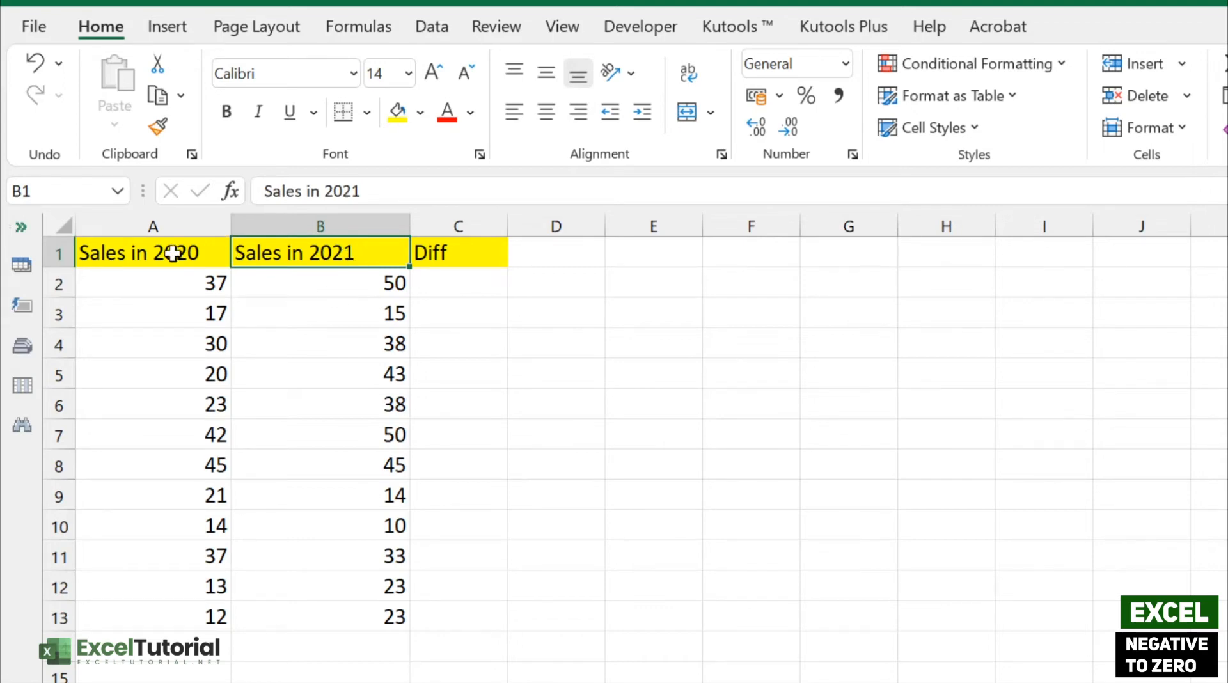
{"action": "mouse_move", "coordinate": [153, 278]}
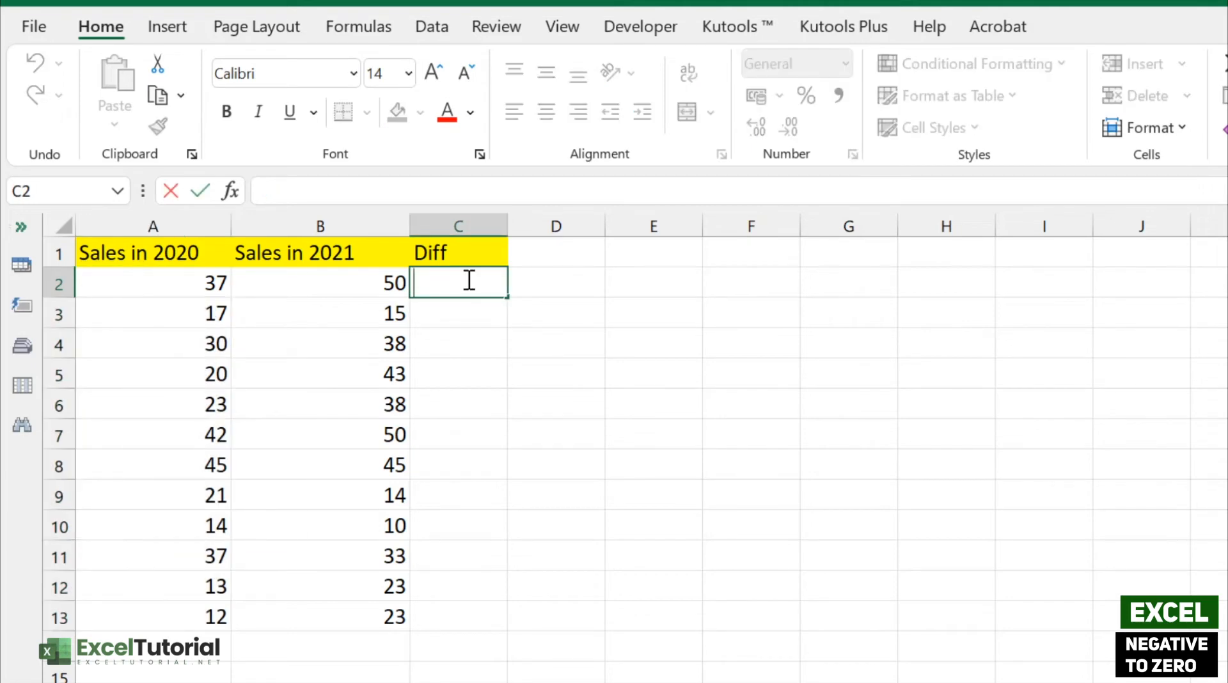
- Enter =B2-A2 in C2 and fill it down through C13, leaving negative differences visible
{"action": "left_click", "coordinate": [320, 284]}
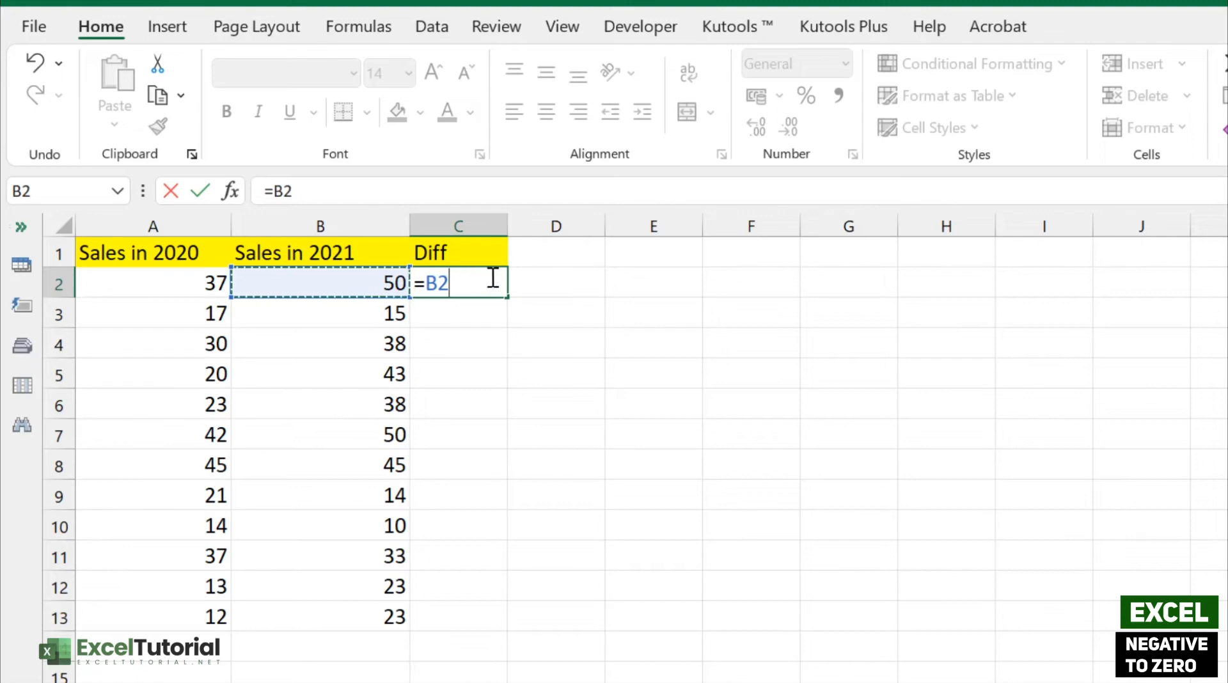
{"action": "left_click", "coordinate": [176, 284]}
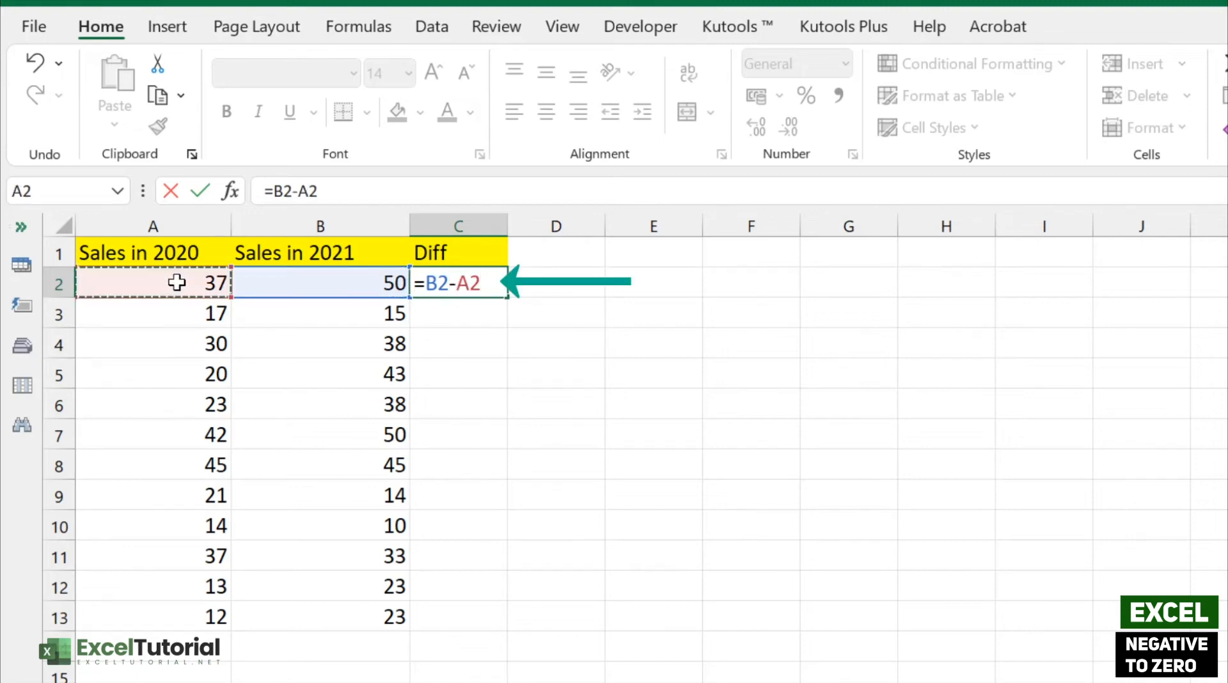
{"action": "key", "text": "Enter"}
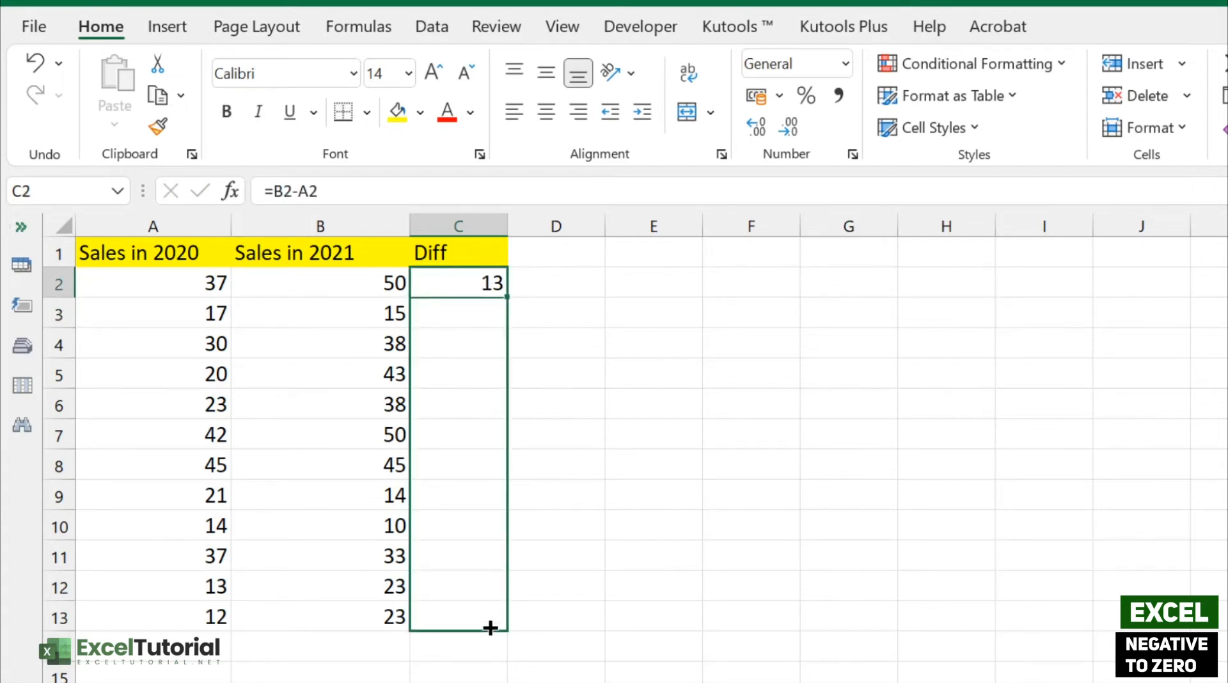
{"action": "left_click_drag", "start_coordinate": [494, 294], "coordinate": [494, 622]}
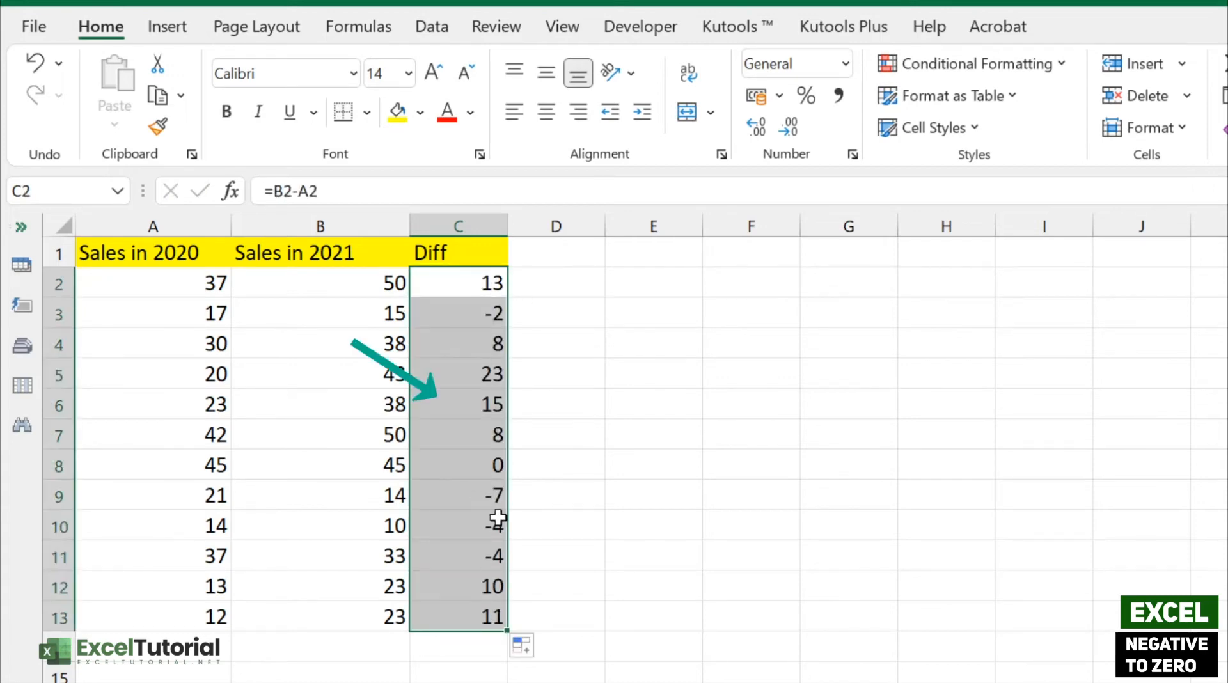
{"action": "left_click", "coordinate": [458, 314]}
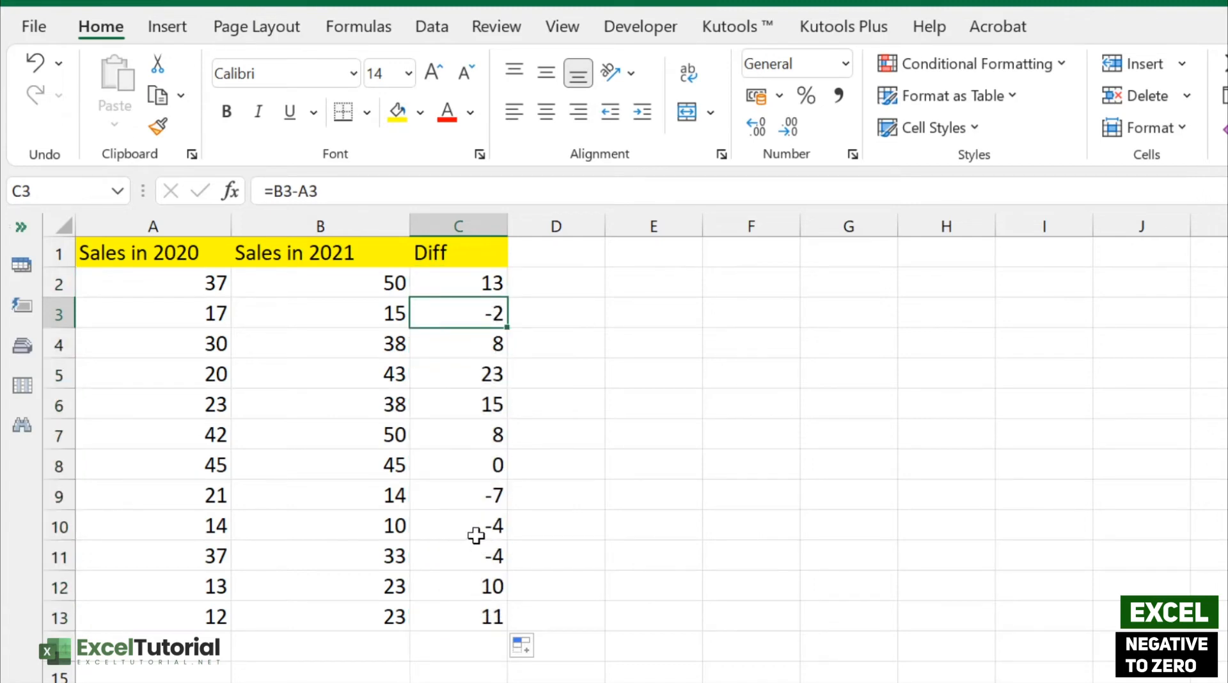
{"action": "mouse_move", "coordinate": [480, 566]}
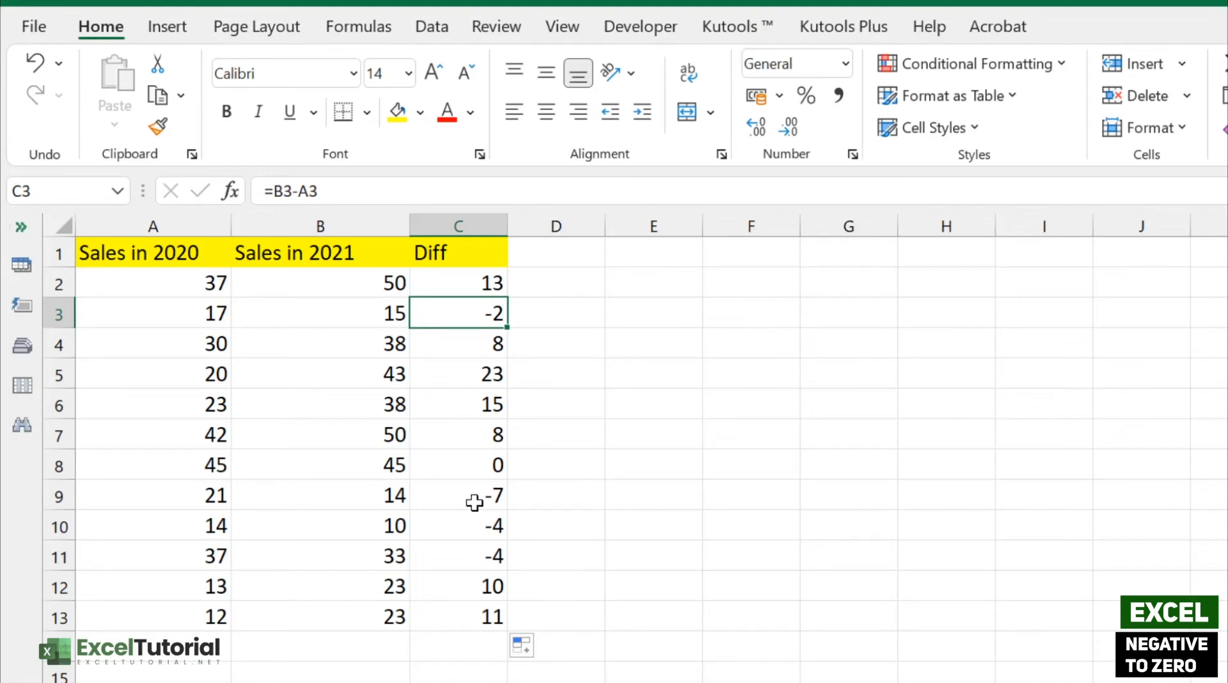
{"action": "mouse_move", "coordinate": [407, 281]}
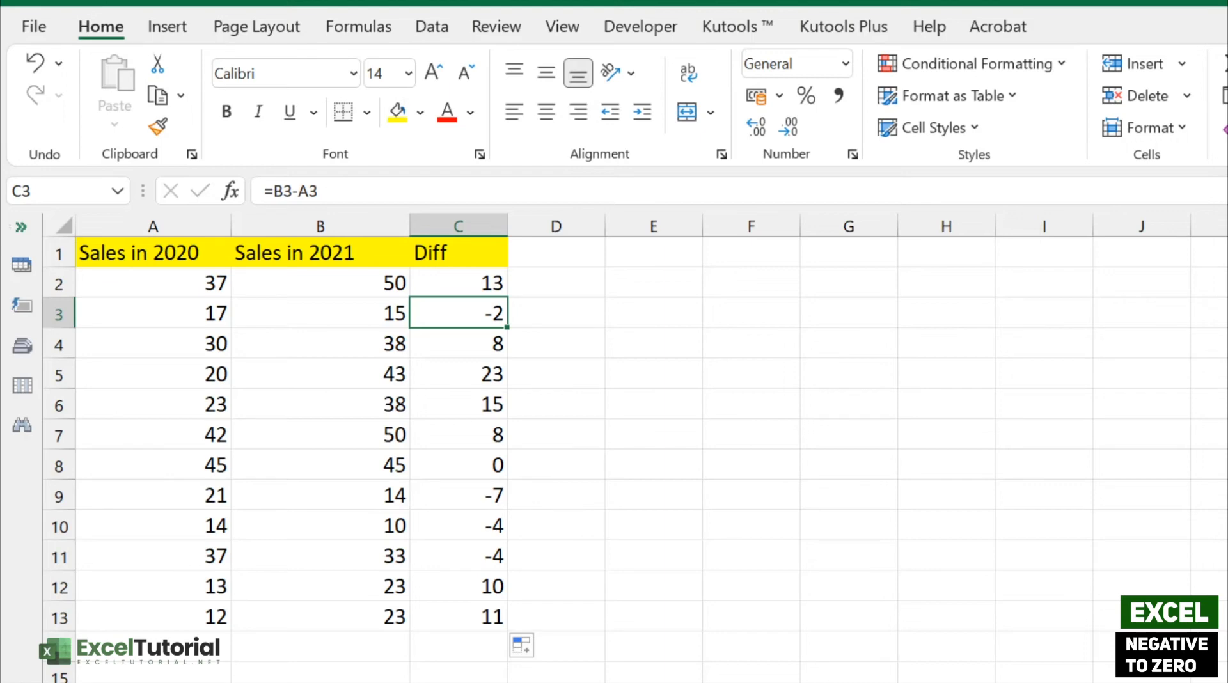
{"action": "mouse_move", "coordinate": [463, 372]}
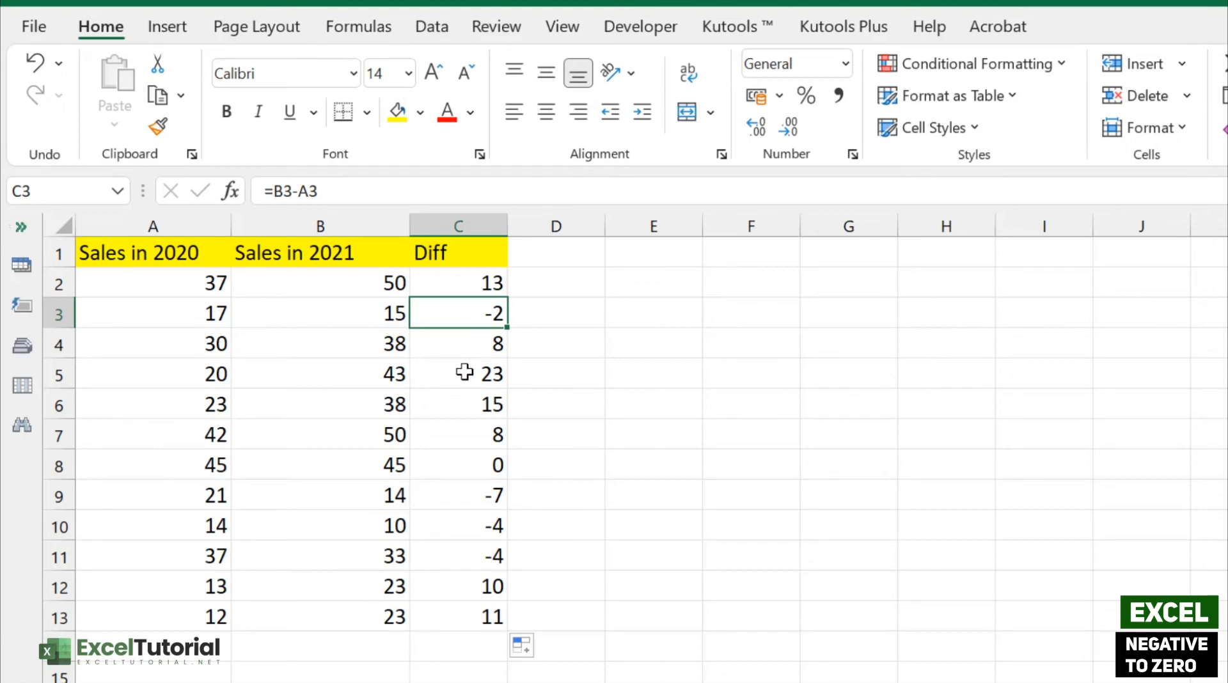
{"action": "left_click", "coordinate": [483, 495]}
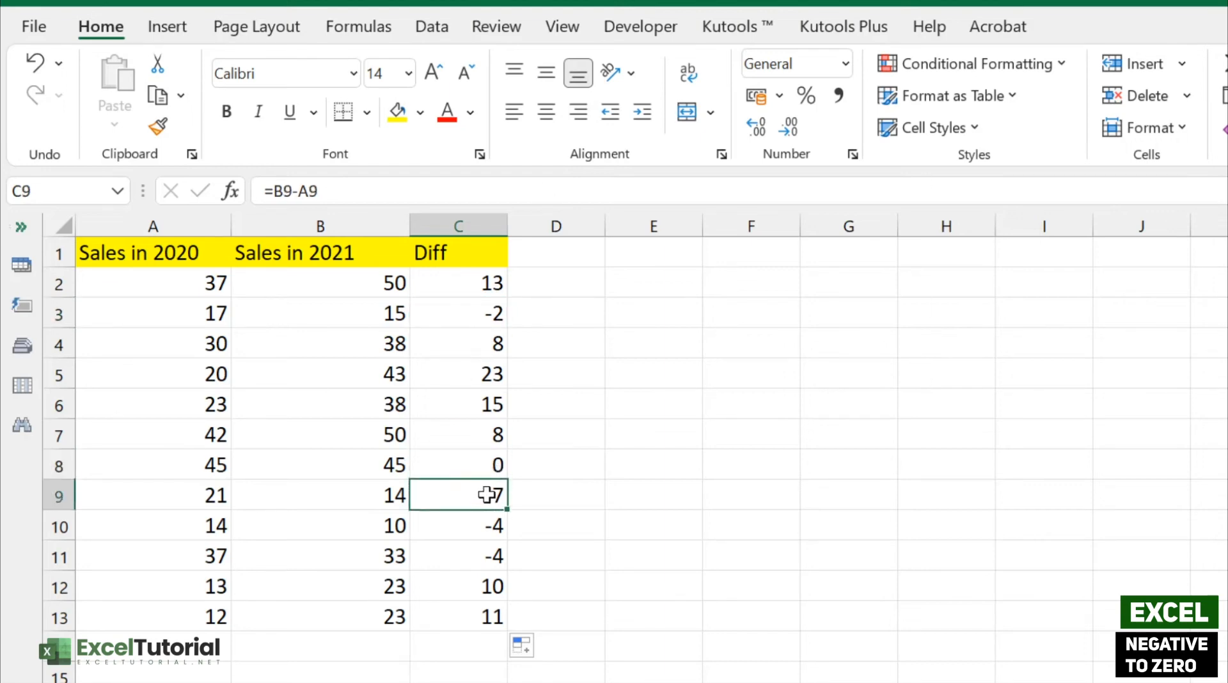
{"action": "mouse_move", "coordinate": [569, 558]}
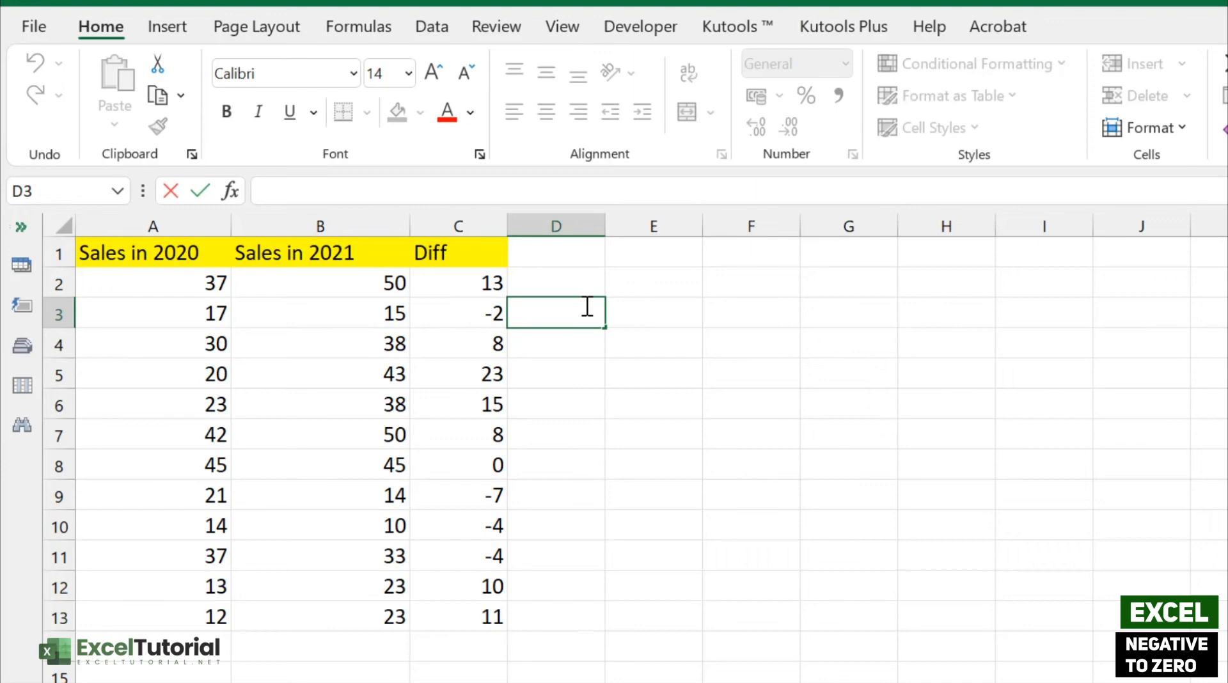
{"action": "type", "text": "=MAX"}
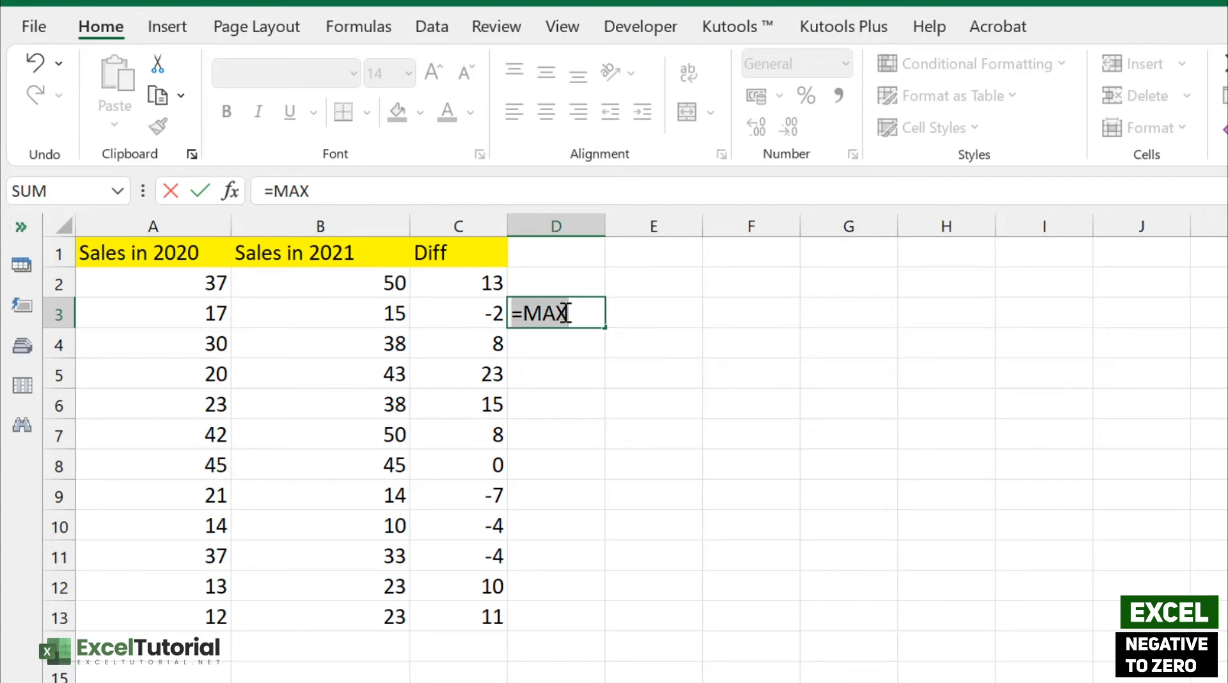
{"action": "type", "text": "("}
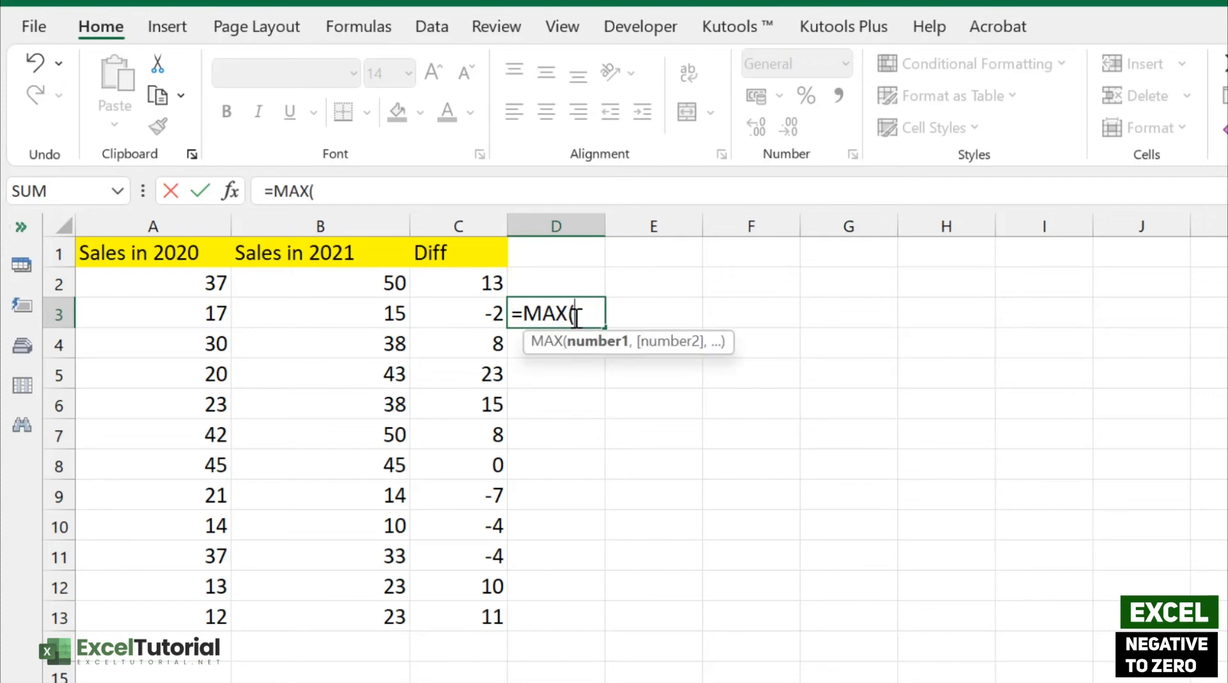
{"action": "mouse_move", "coordinate": [601, 362]}
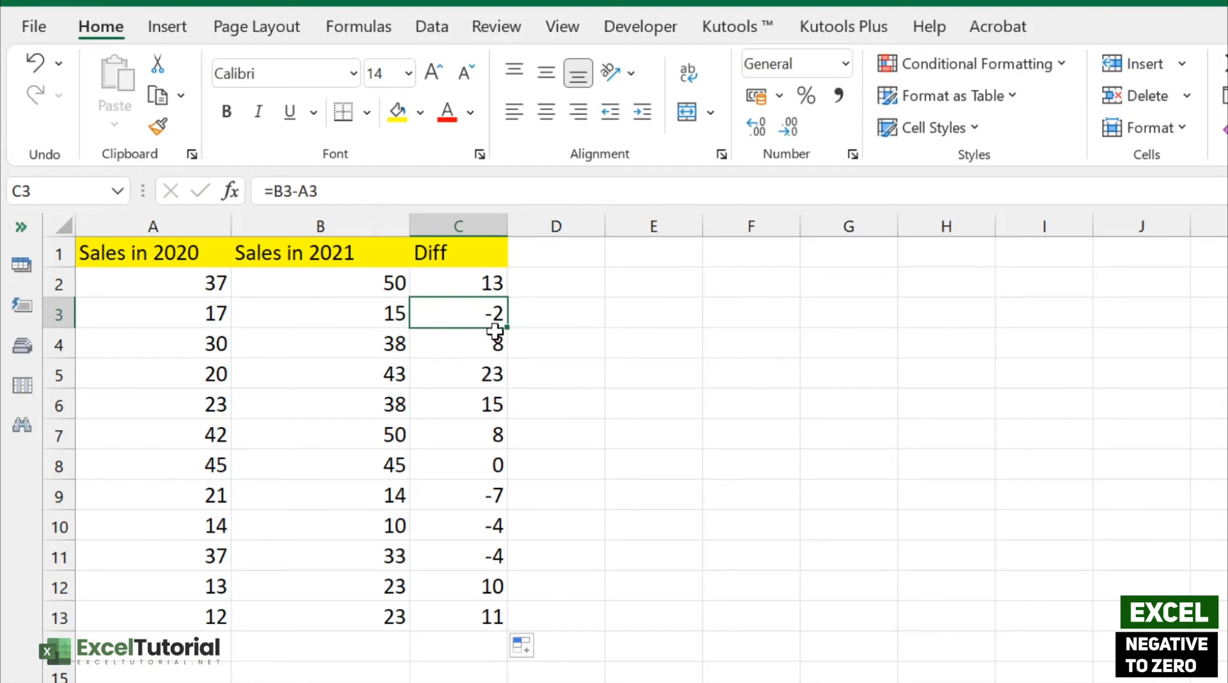
{"action": "mouse_move", "coordinate": [188, 421]}
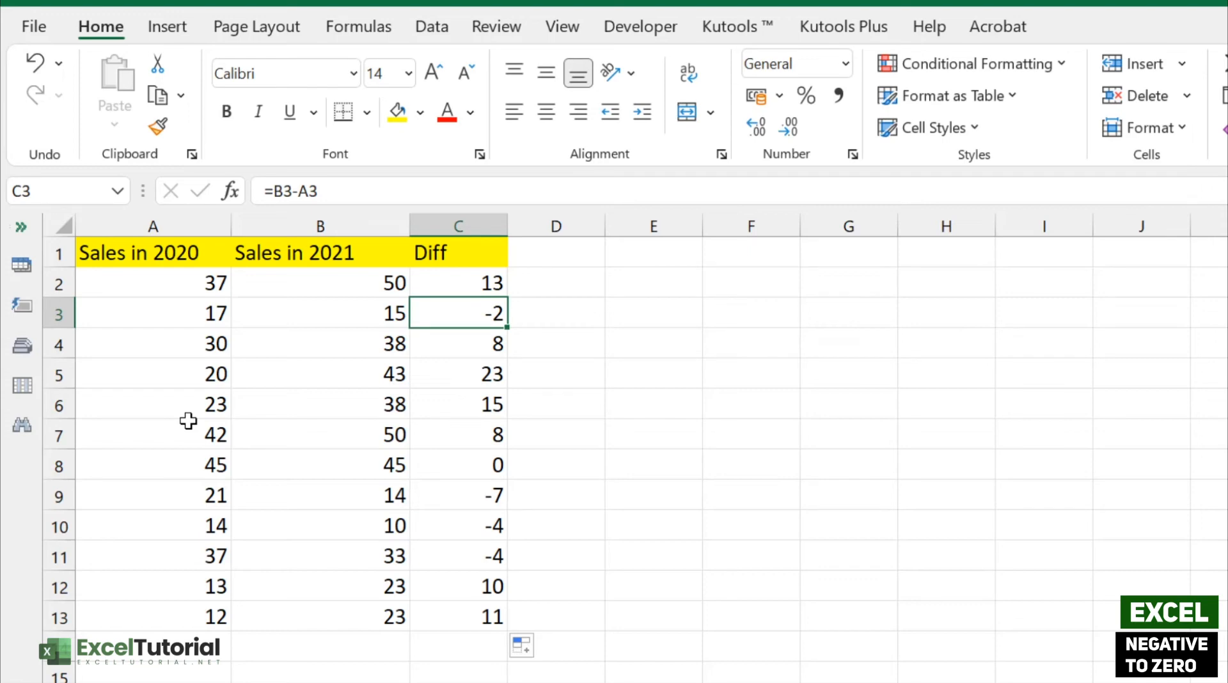
- Rewrite C3 as =MAX(0, B3-A3) so the -2 difference shows as 0
{"action": "double_click", "coordinate": [458, 314]}
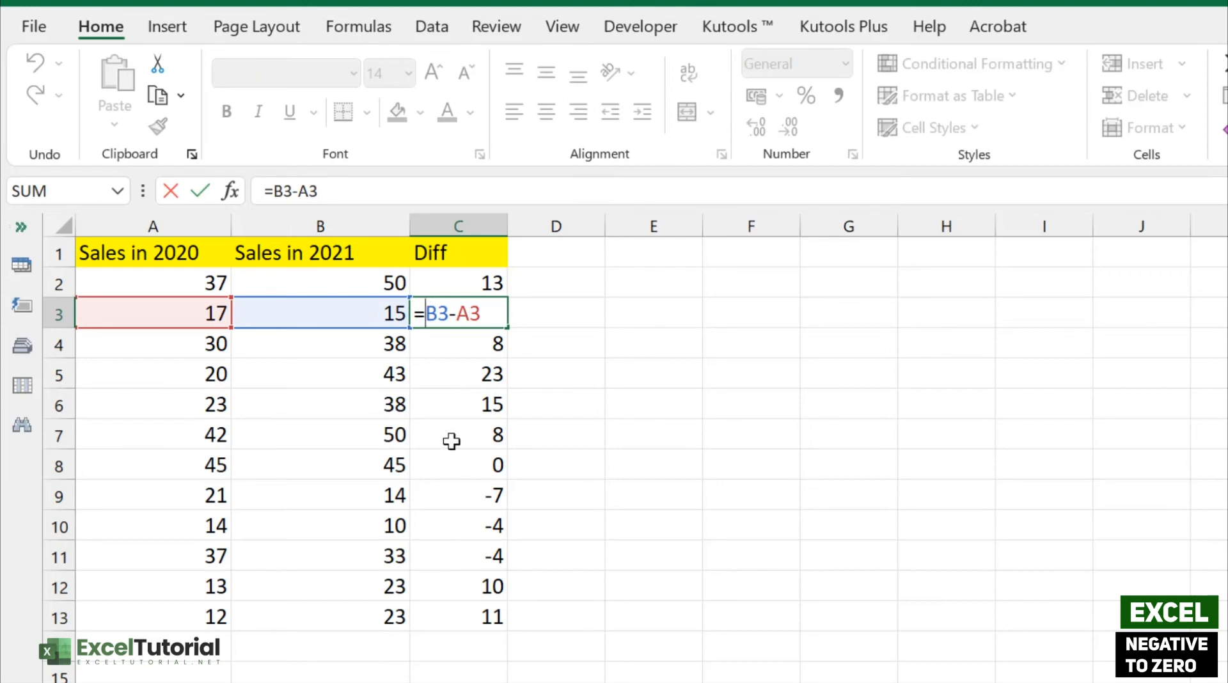
{"action": "type", "text": "MAX("}
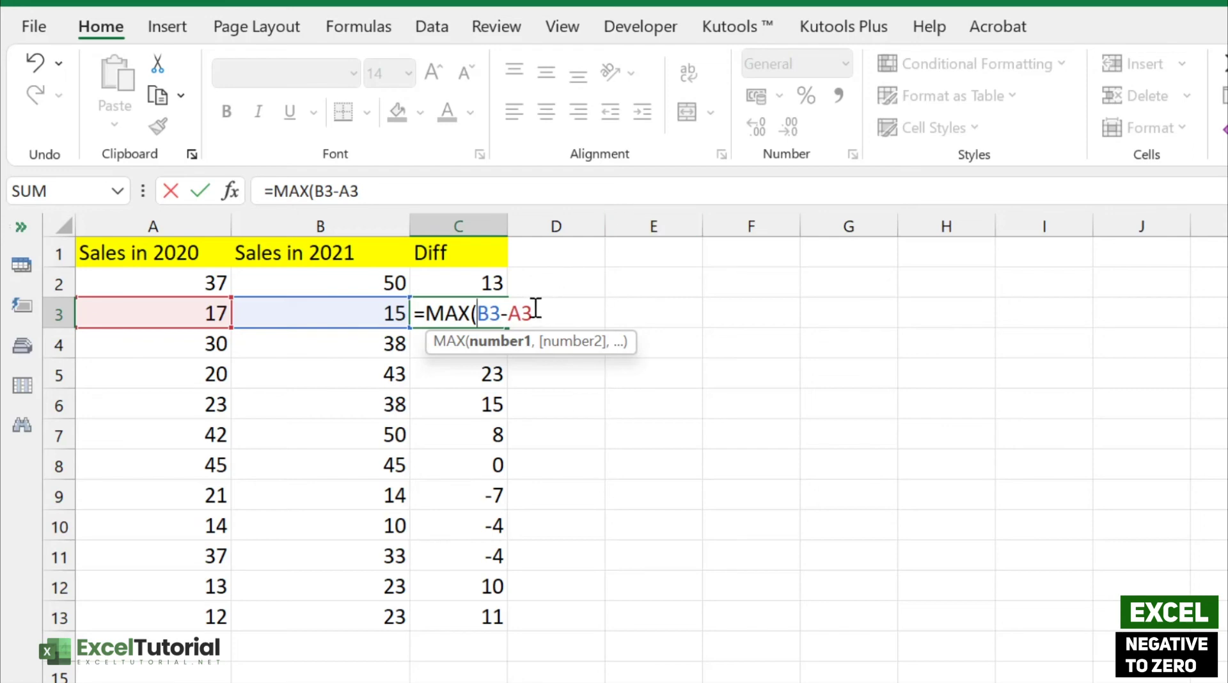
{"action": "type", "text": "0"}
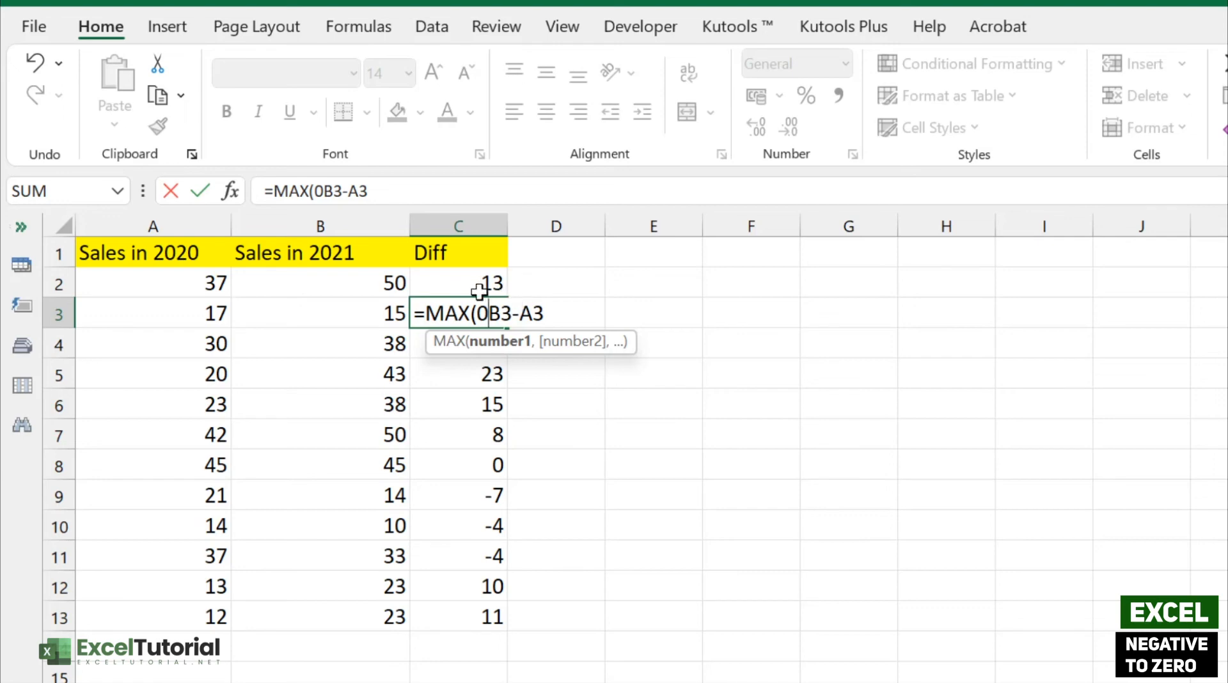
{"action": "type", "text": "\", \""}
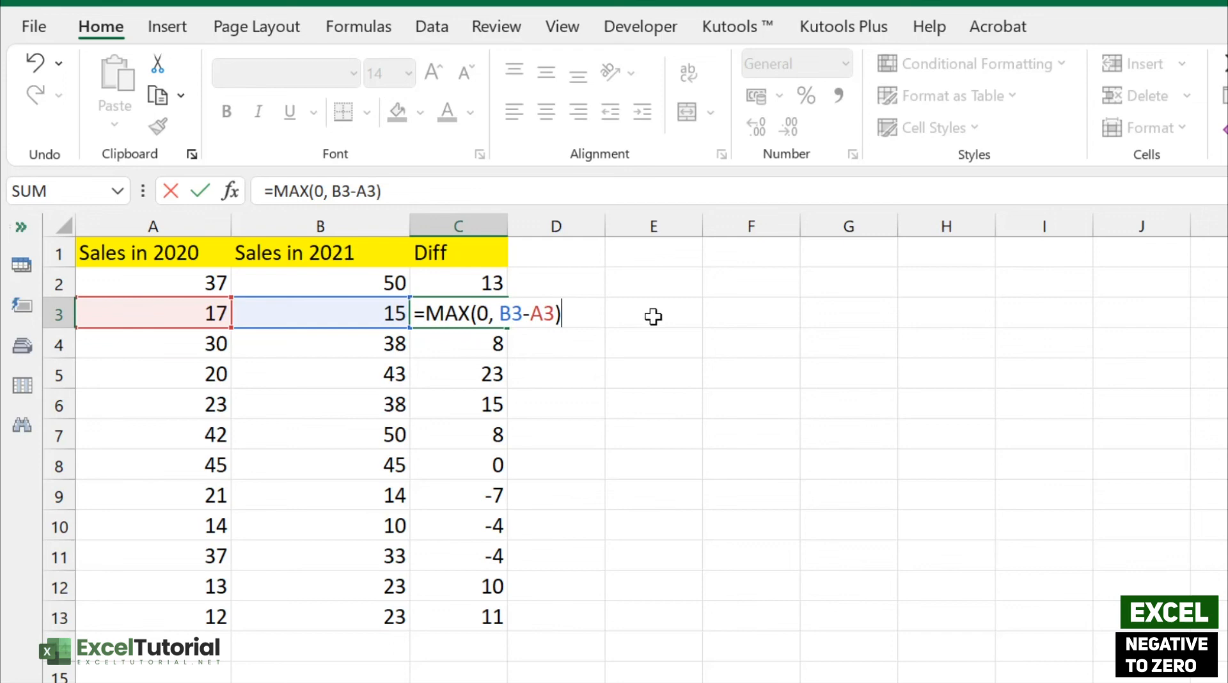
{"action": "key", "text": "Enter"}
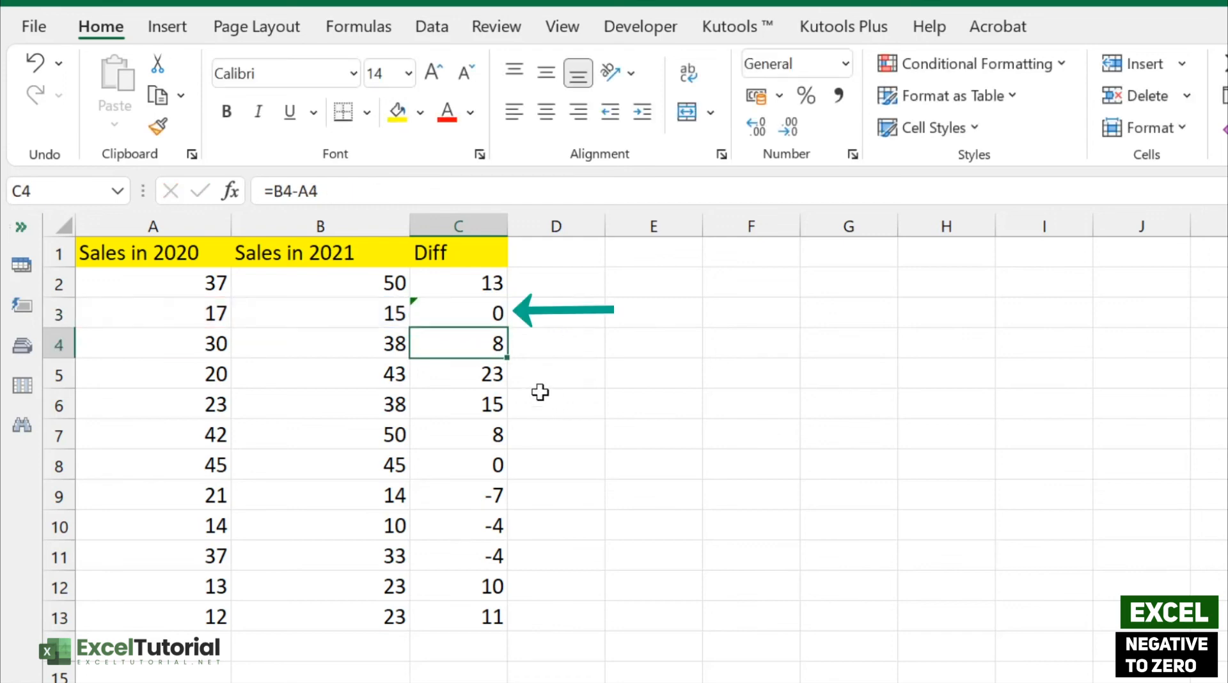
- Fill the MAX formula from C3 down through C13
{"action": "left_click", "coordinate": [458, 314]}
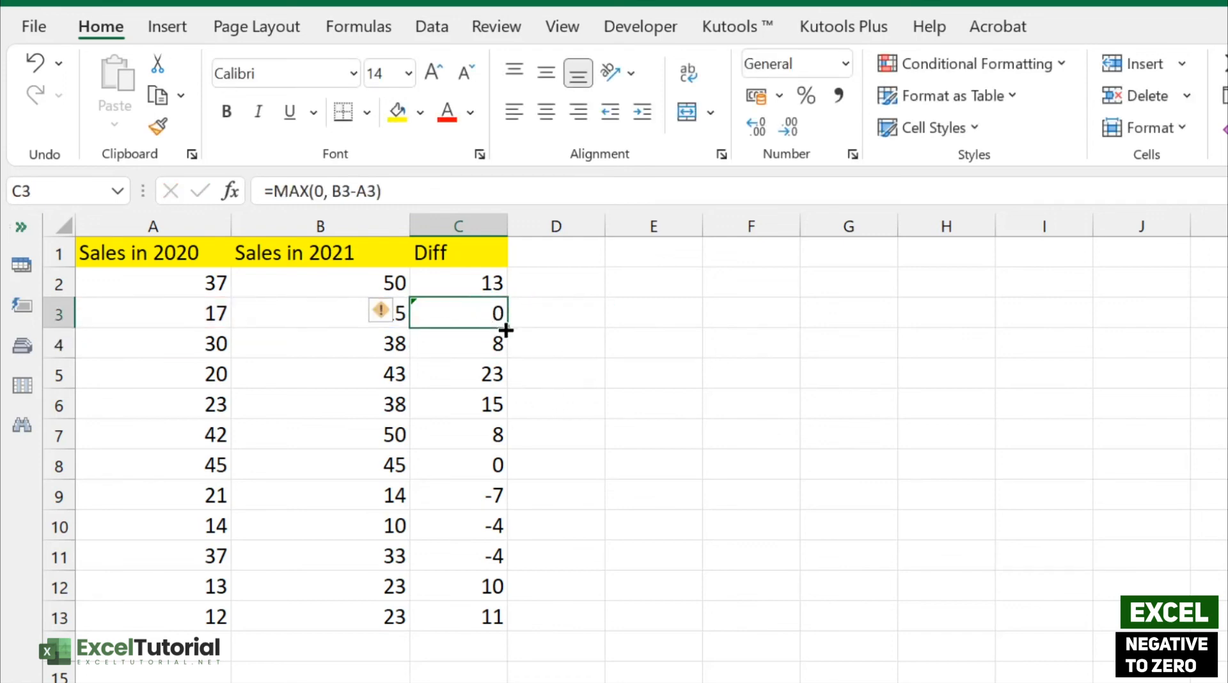
{"action": "left_click_drag", "start_coordinate": [505, 313], "coordinate": [494, 616]}
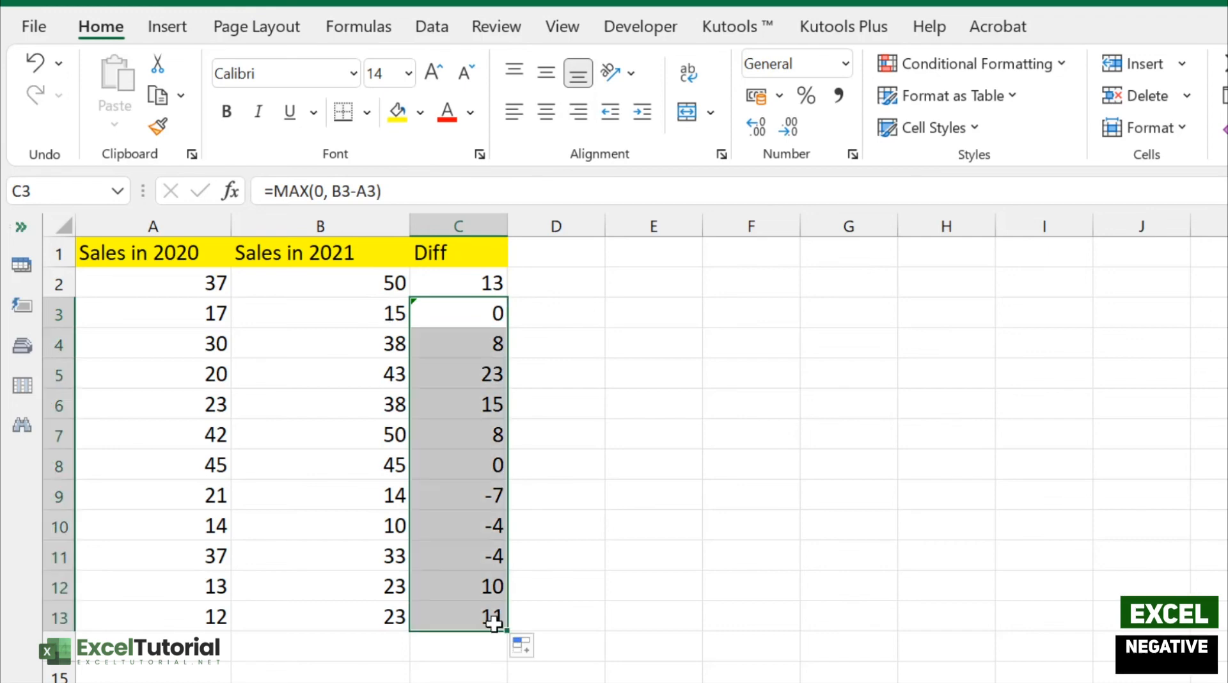